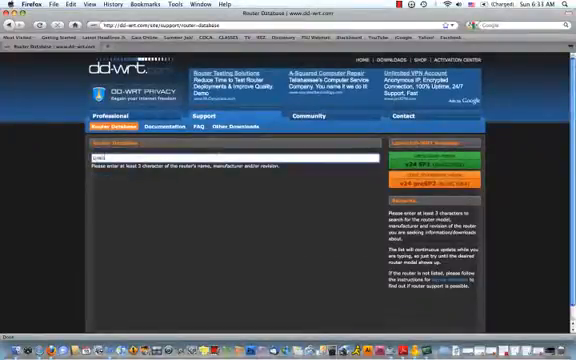
# Step: Search the router database for 'Linksys WRT3' to find the router model
pyautogui.write('Linksys WRT3')
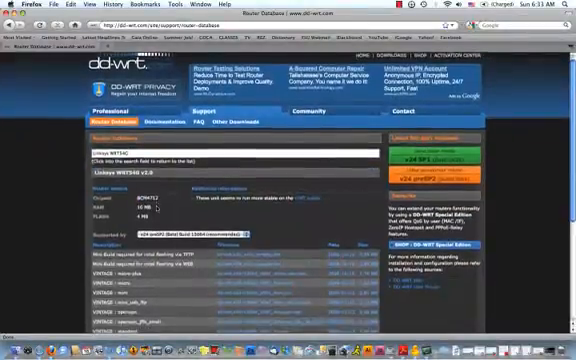
pyautogui.scroll(-3)
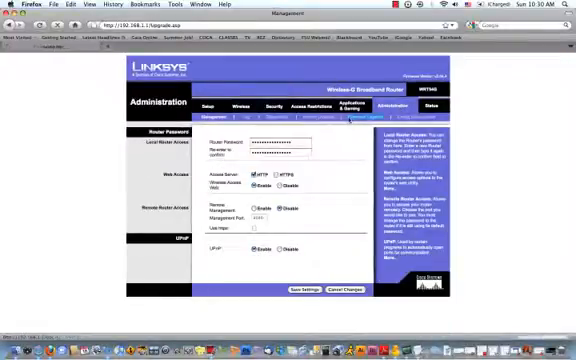
# Step: Switch to the Firmware Upgrade page under Administration
pyautogui.click(348, 118)
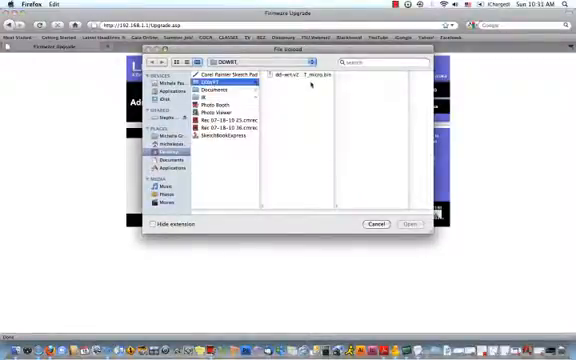
# Step: Select the DD-WRT micro firmware file from Downloads as the upgrade file
pyautogui.click(290, 82)
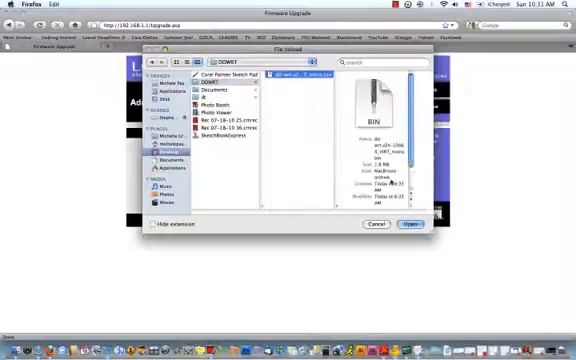
pyautogui.click(408, 224)
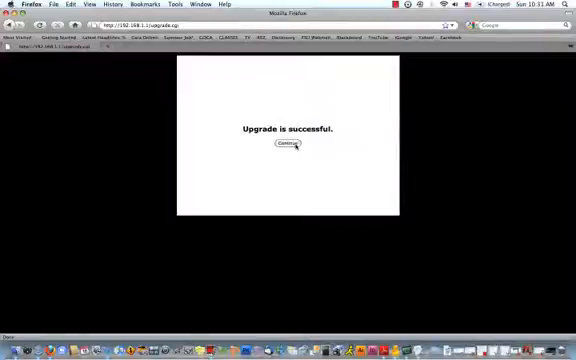
# Step: Continue past the 'Upgrade is successful' message while the router restarts
pyautogui.click(284, 144)
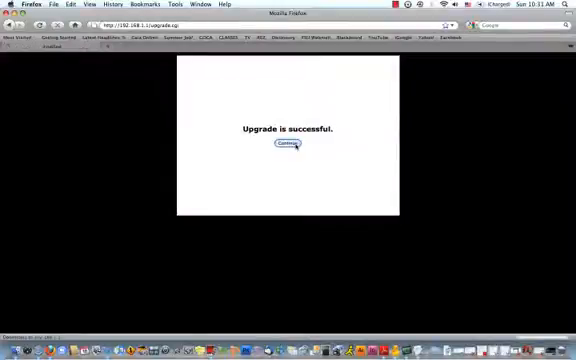
pyautogui.click(286, 144)
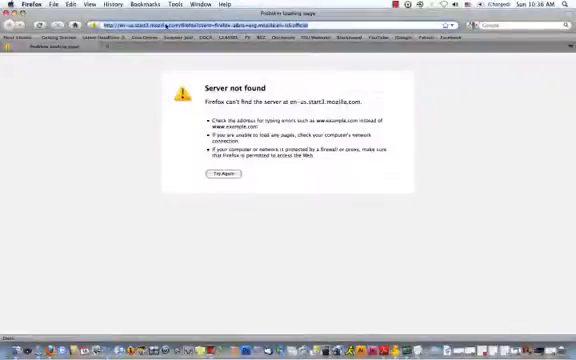